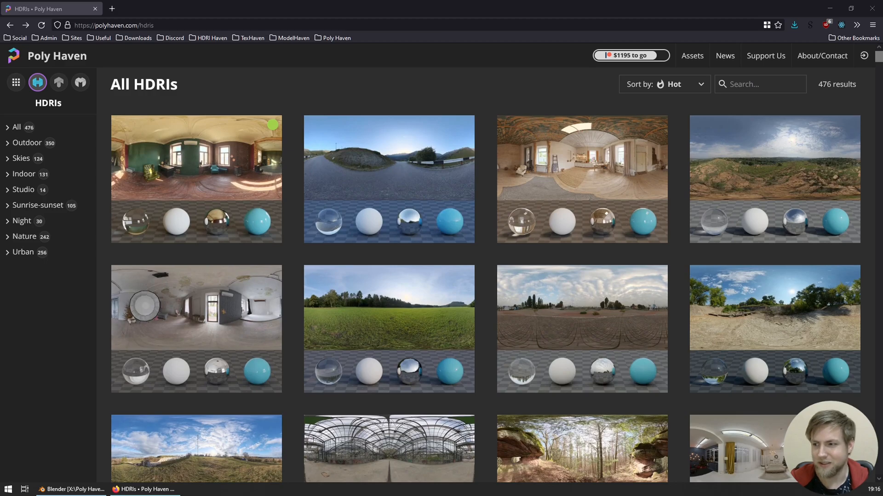
mouse_move(311, 193)
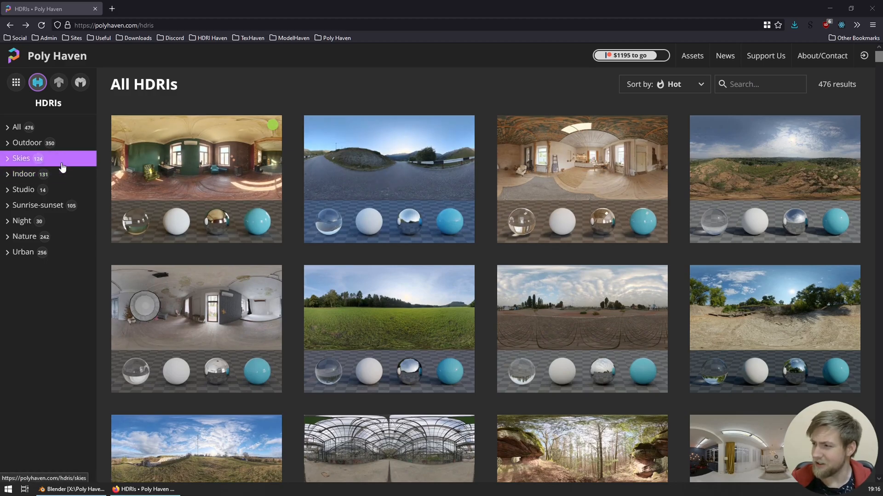
Filter Poly Haven to high-contrast skies and download Kloofendal 38d Partly Cloudy at 4K EXR.
left_click(21, 159)
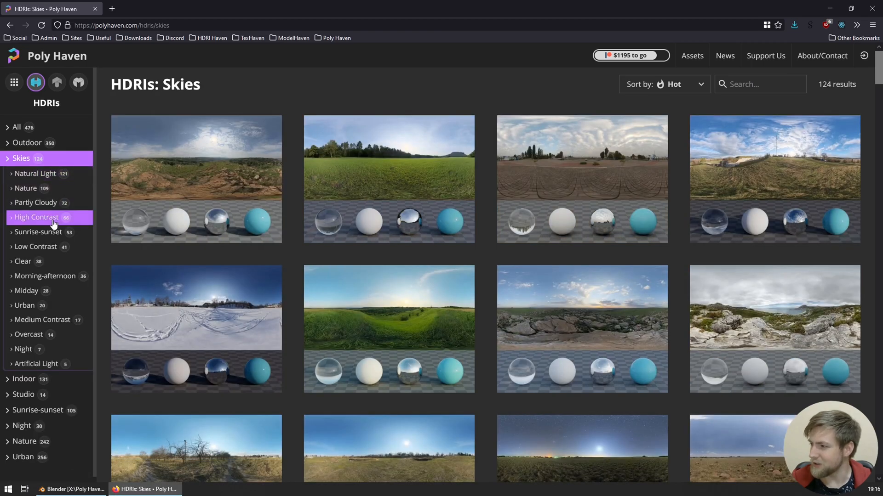
left_click(37, 217)
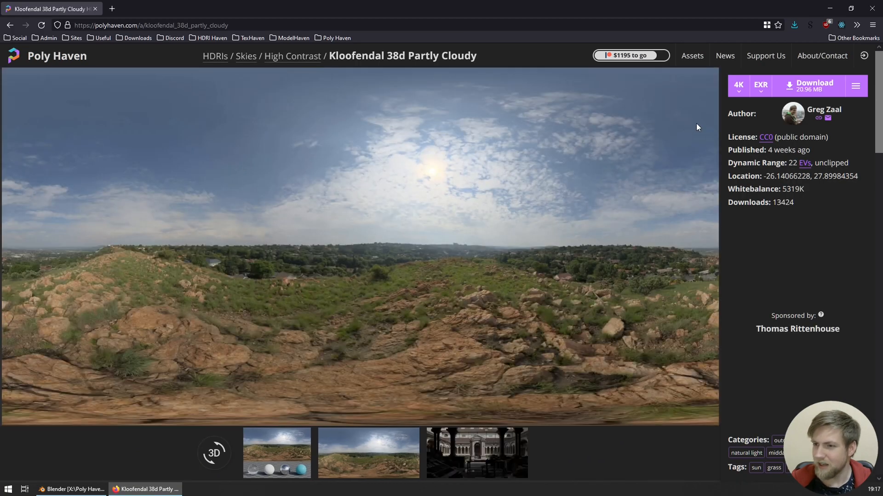
left_click(813, 84)
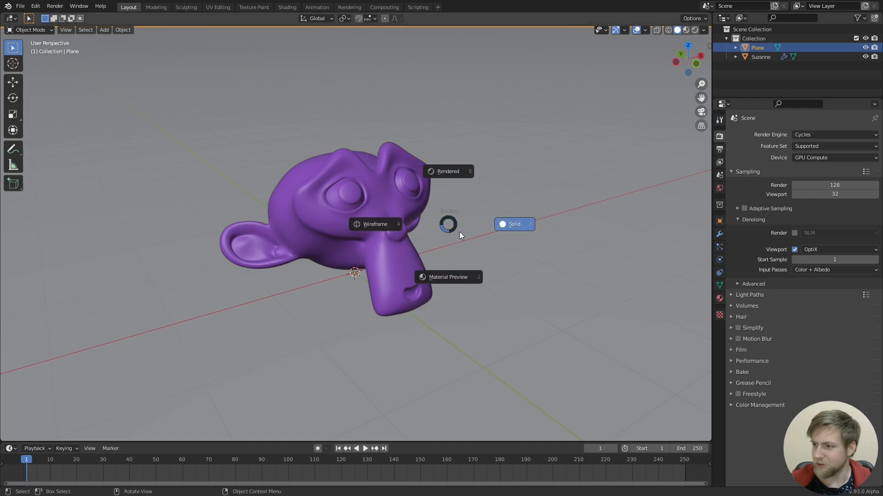
Switch the viewport to Rendered shading and show the World Properties.
left_click(447, 171)
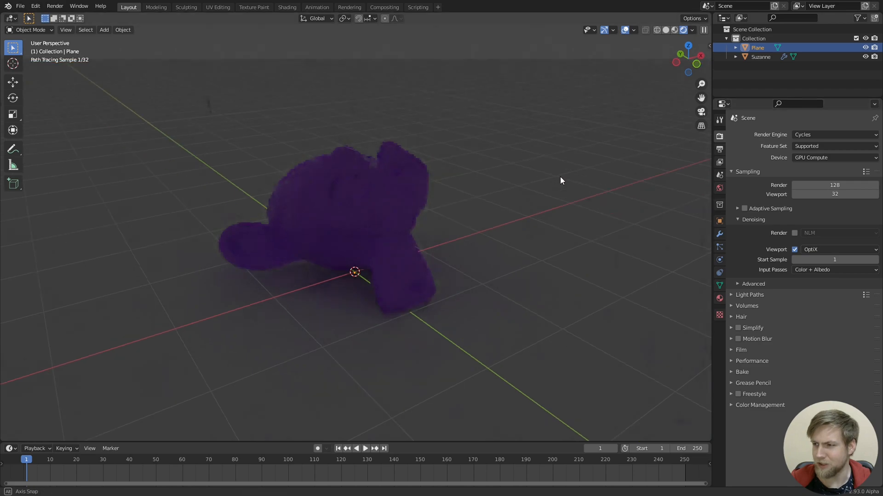
left_click(719, 189)
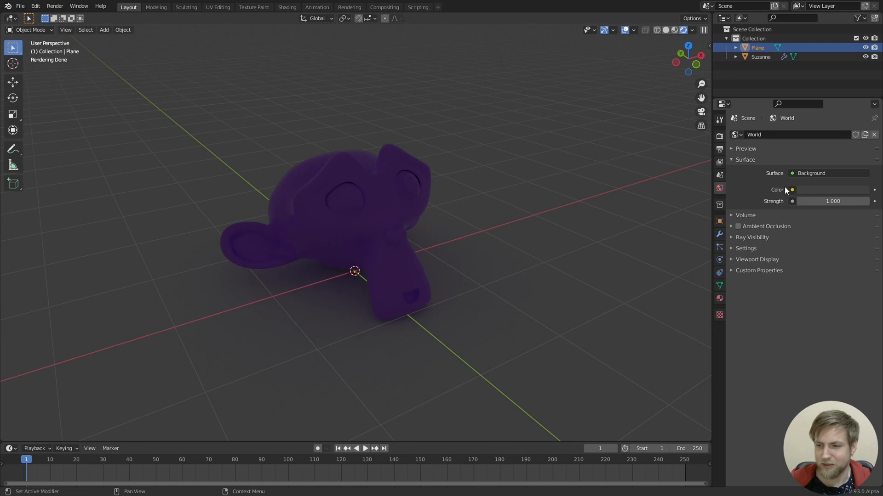
Set the world Color to an Environment Texture loading kloofendal_38d_partly_cloudy_4k.exr.
left_click(792, 190)
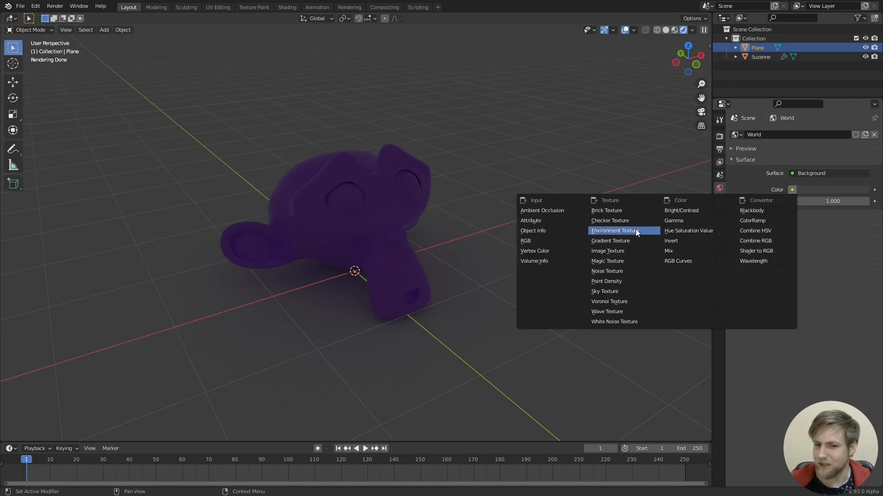
mouse_move(624, 231)
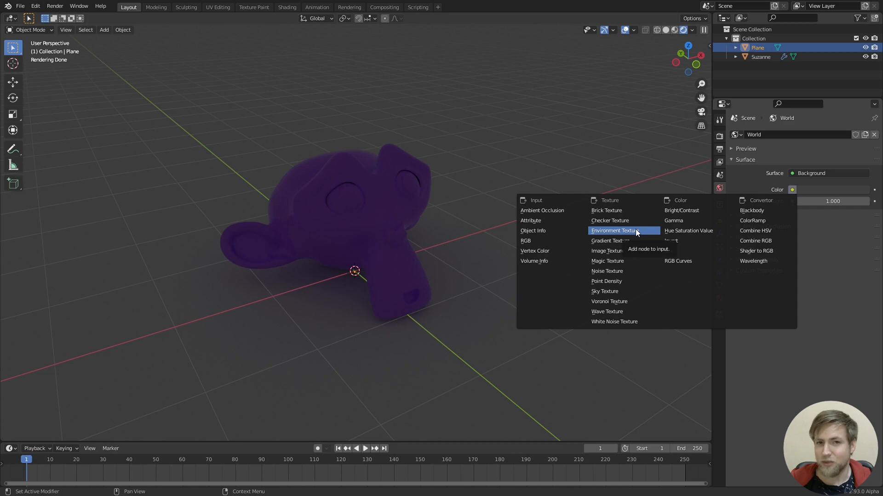
mouse_move(624, 251)
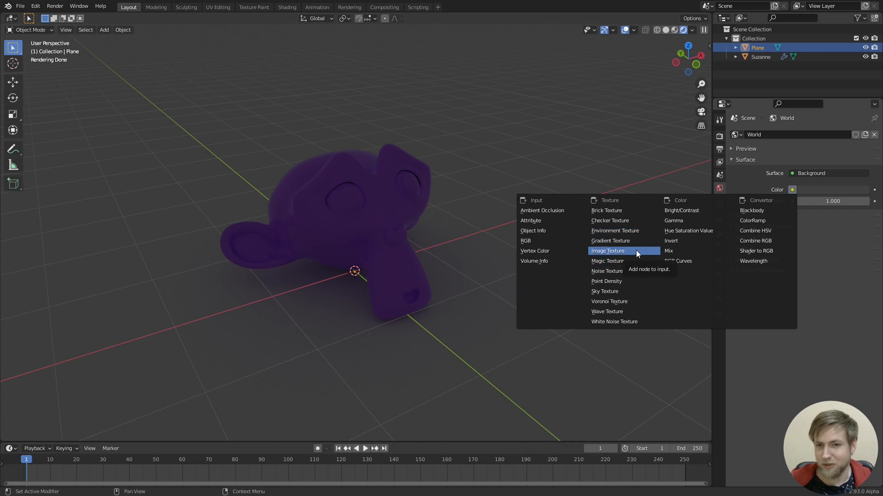
mouse_move(614, 230)
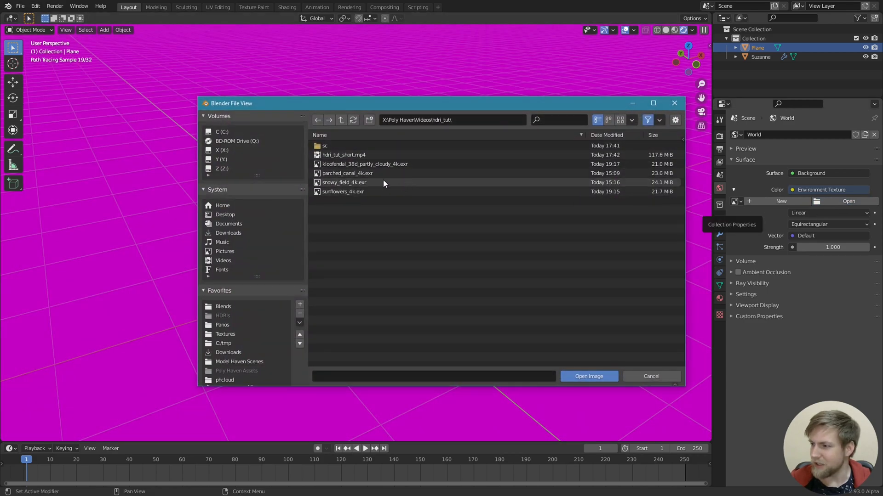
left_click(587, 376)
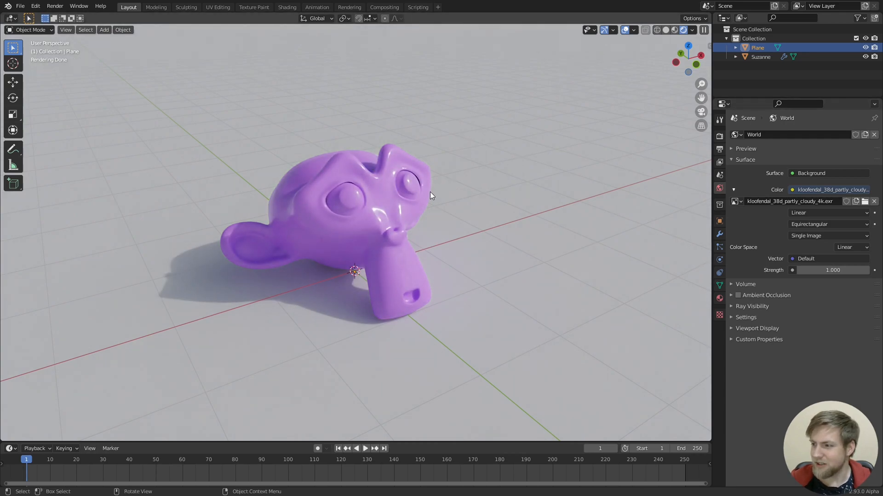
Split the 3D Viewport horizontally into two stacked viewports.
double_click(832, 271)
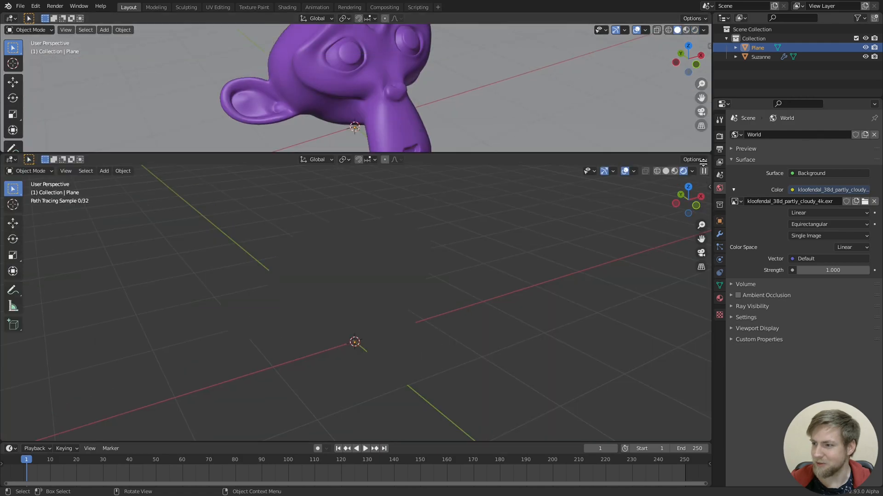
Change the top area to a Shader Editor showing the World node tree.
left_click(10, 18)
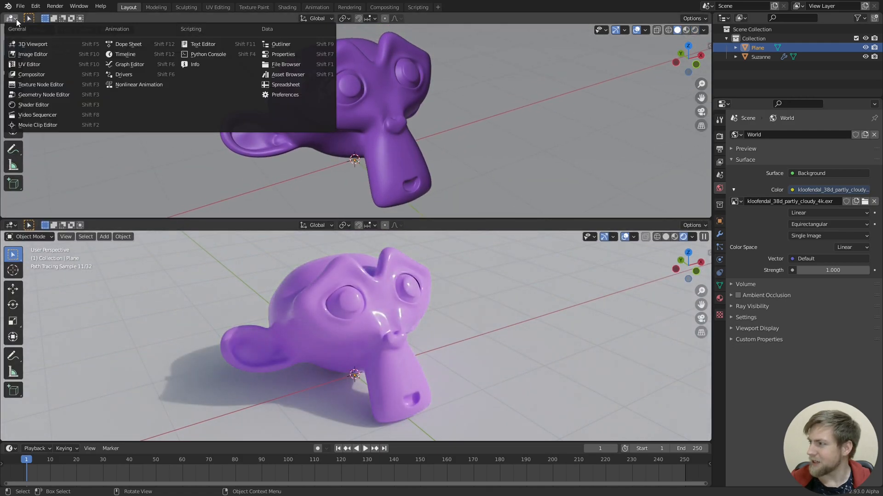
mouse_move(28, 64)
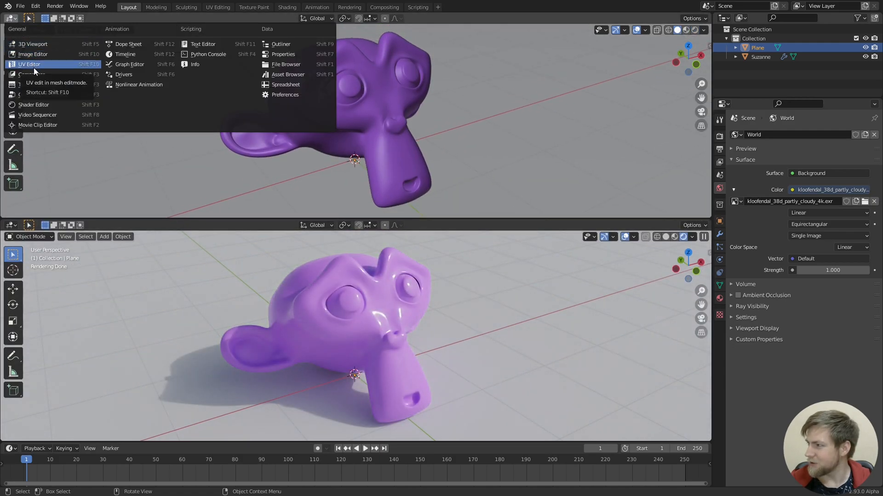
mouse_move(56, 104)
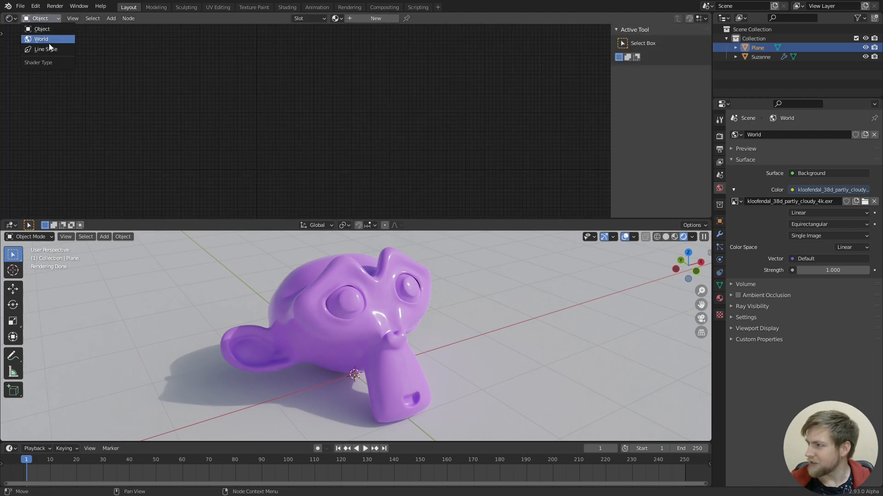
left_click(40, 38)
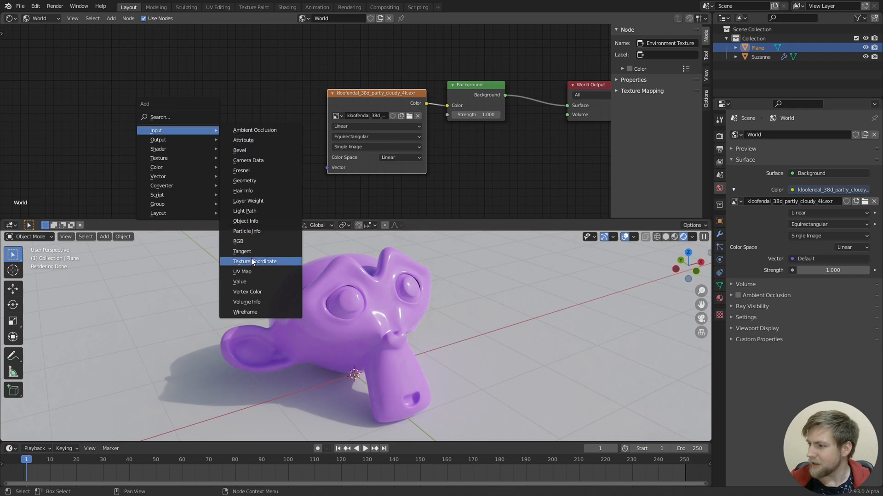
Add Texture Coordinate and Mapping nodes, wiring Generated into the Mapping Vector.
left_click(254, 261)
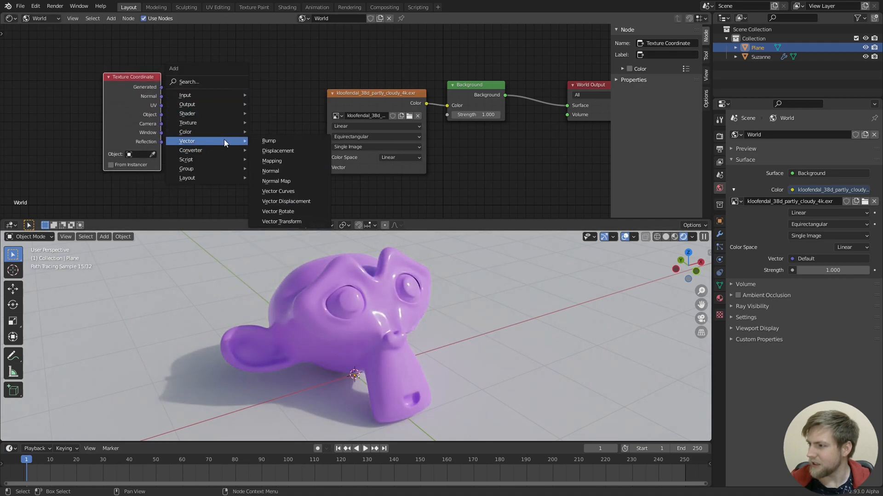
left_click(271, 160)
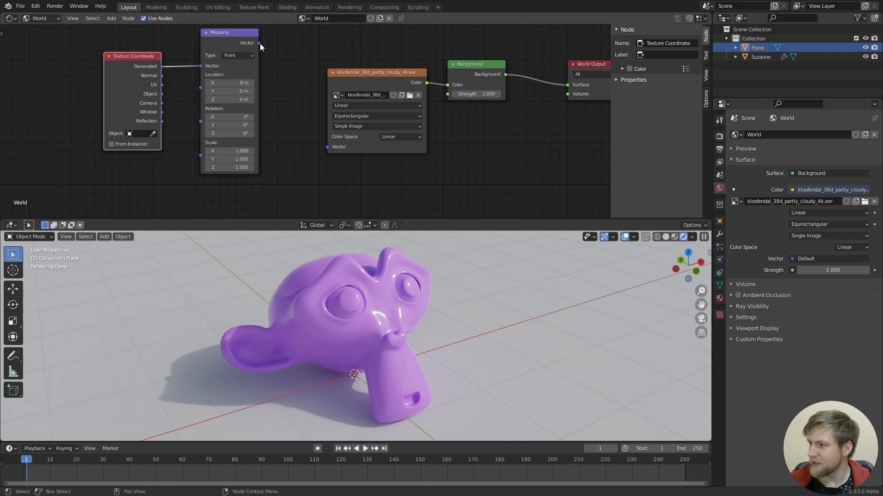
Connect Mapping to the HDRI Vector input and adjust Rotation Z to redirect shadows.
left_click_drag(258, 43, 328, 147)
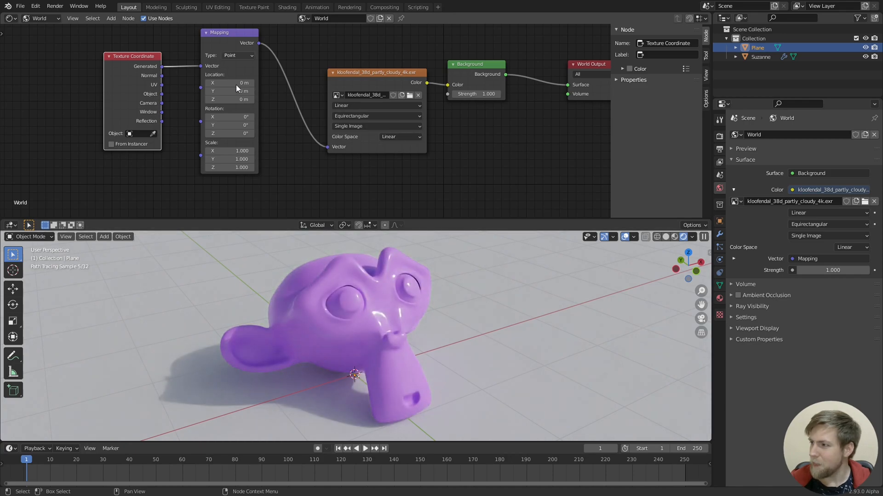
left_click_drag(228, 134, 242, 133)
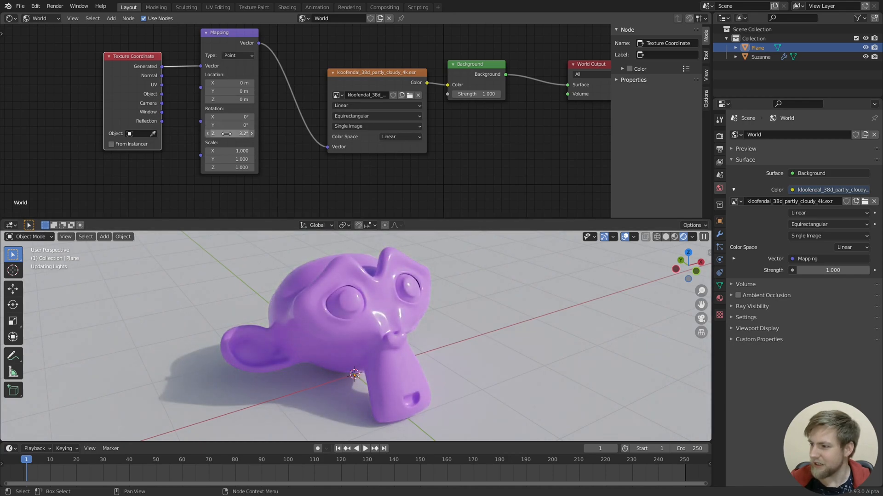
left_click_drag(228, 133, 242, 134)
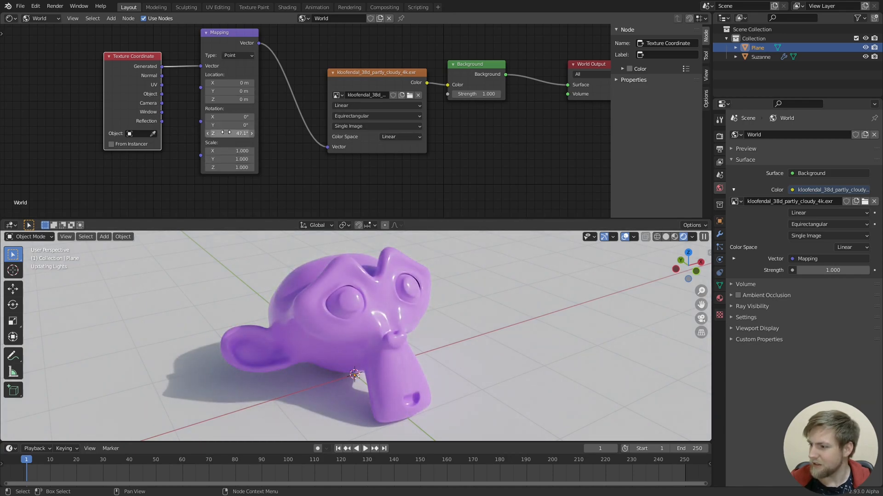
left_click_drag(228, 133, 211, 133)
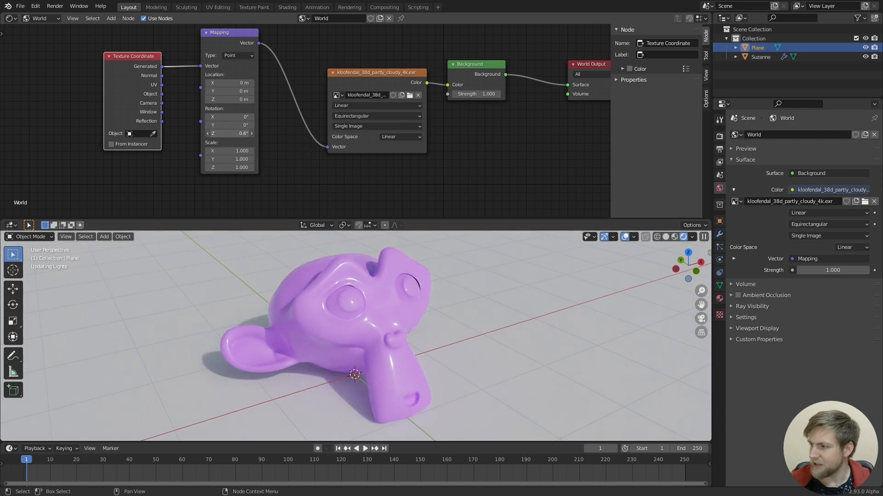